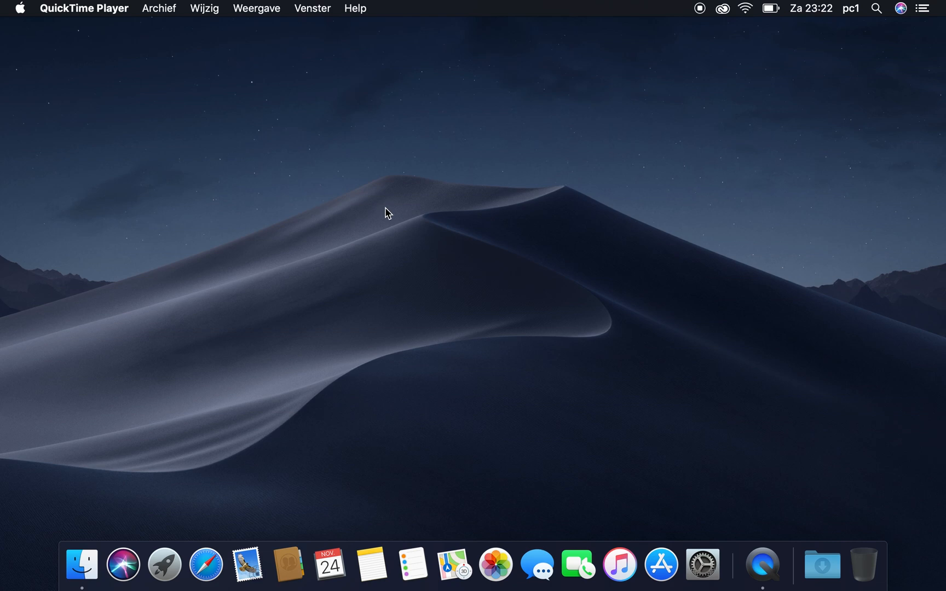
mouse_move(645, 486)
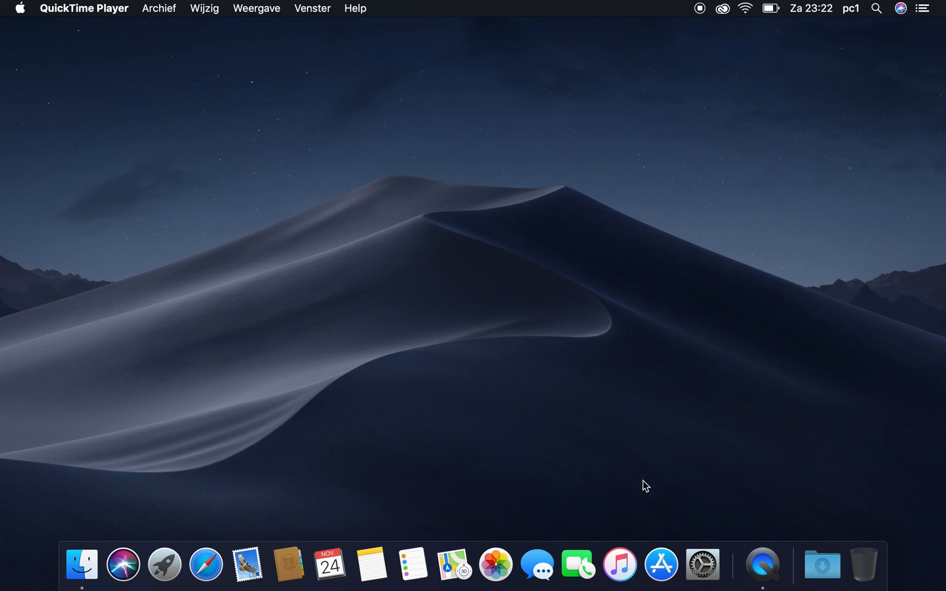
mouse_move(700, 542)
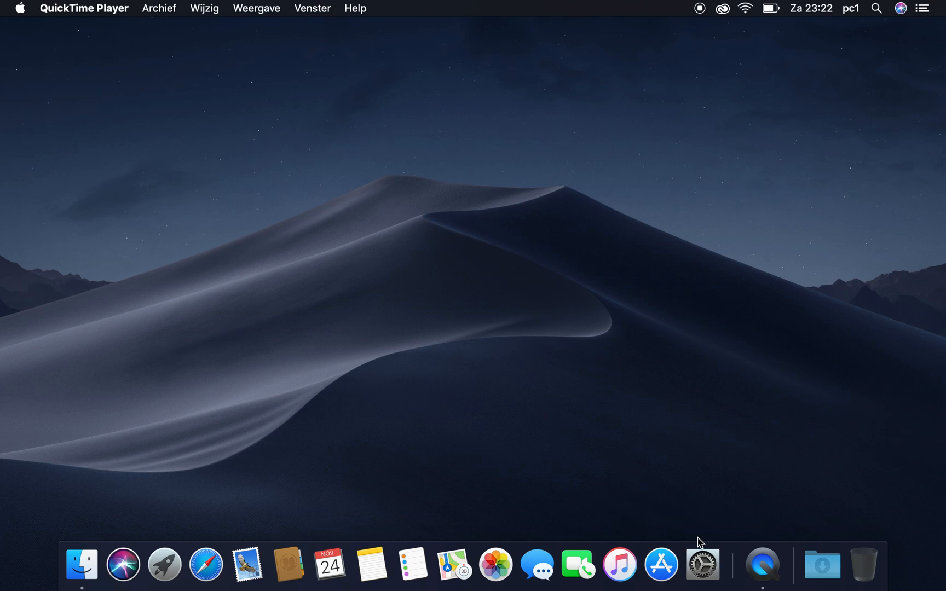
mouse_move(701, 564)
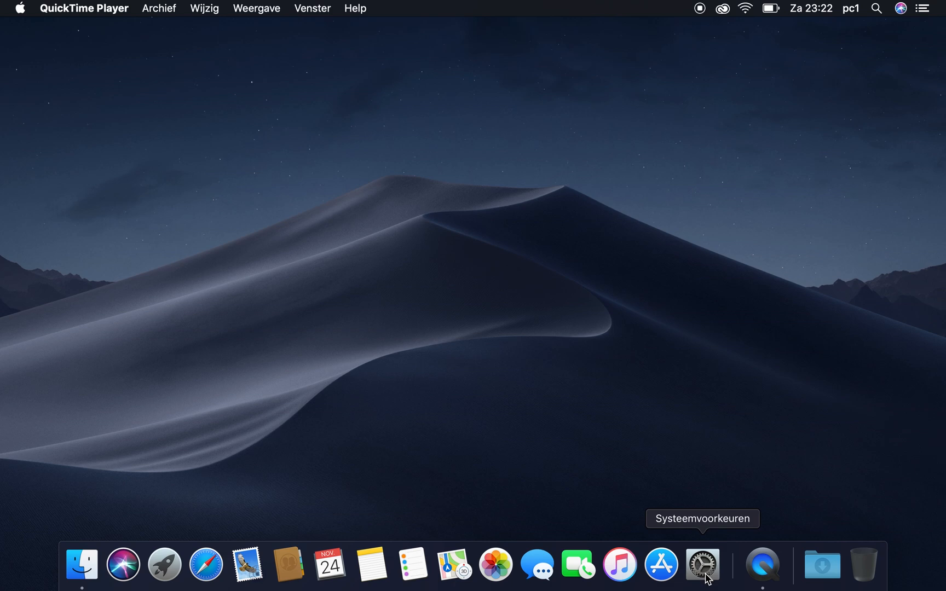
mouse_move(698, 564)
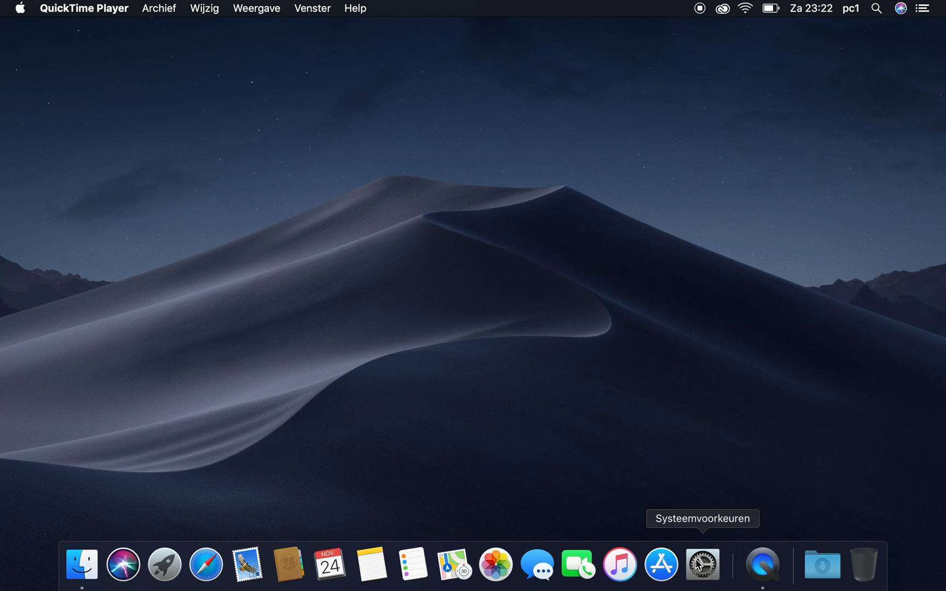
mouse_move(639, 476)
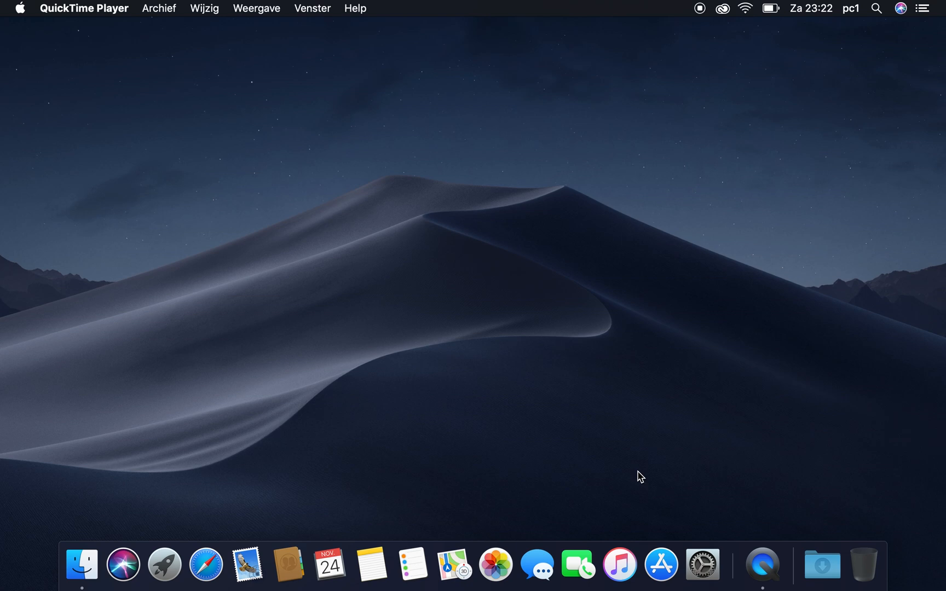
mouse_move(156, 99)
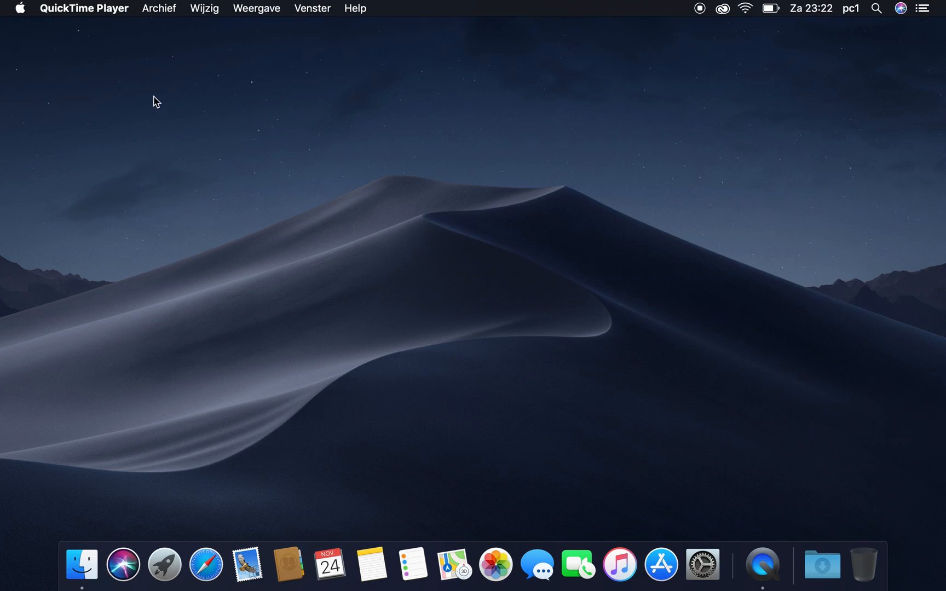
mouse_move(570, 494)
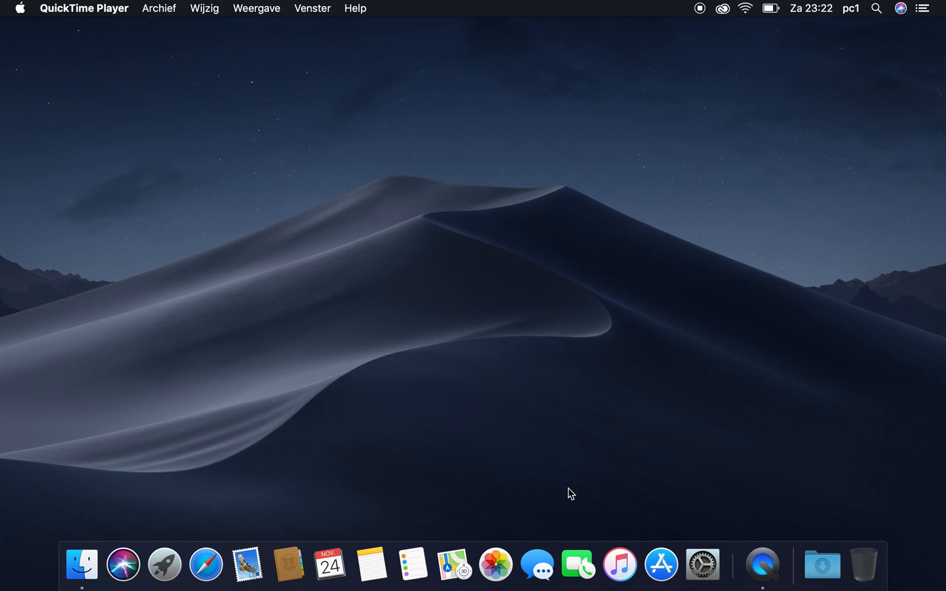
mouse_move(703, 565)
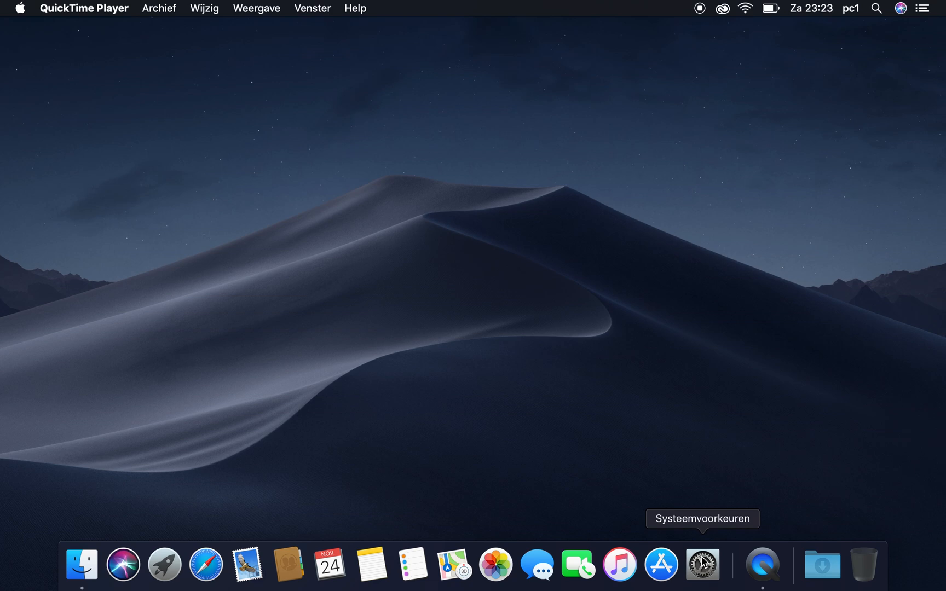
mouse_move(701, 567)
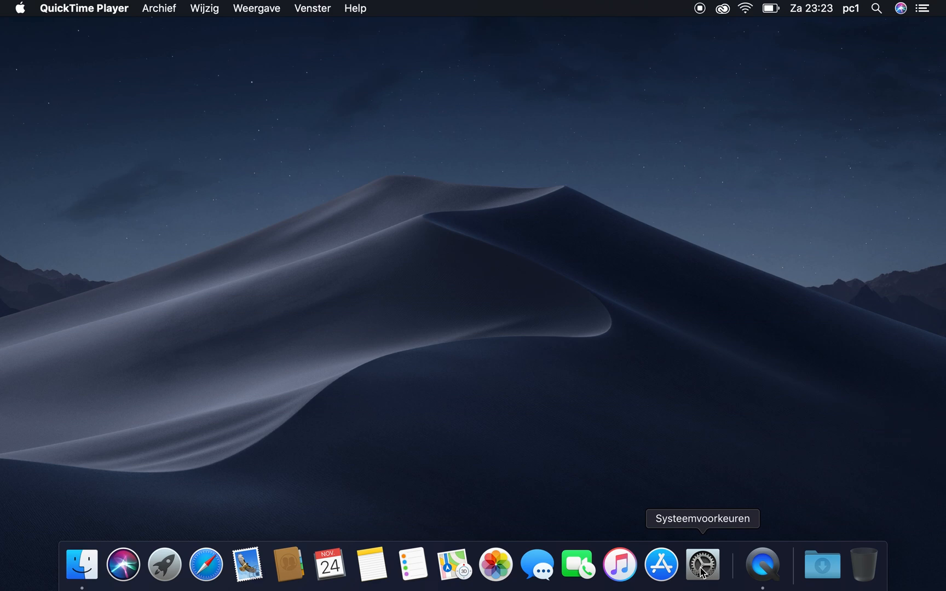
mouse_move(216, 534)
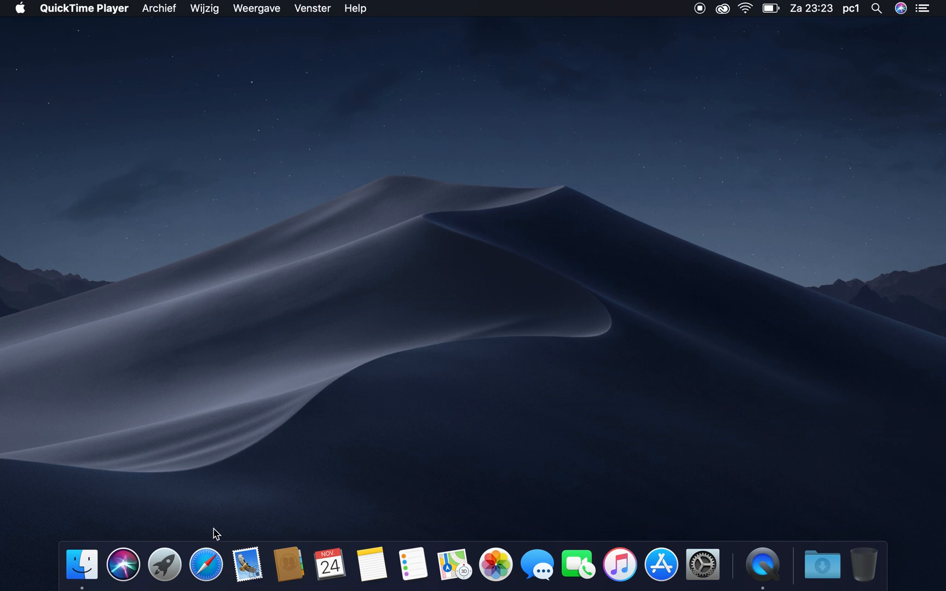
mouse_move(164, 565)
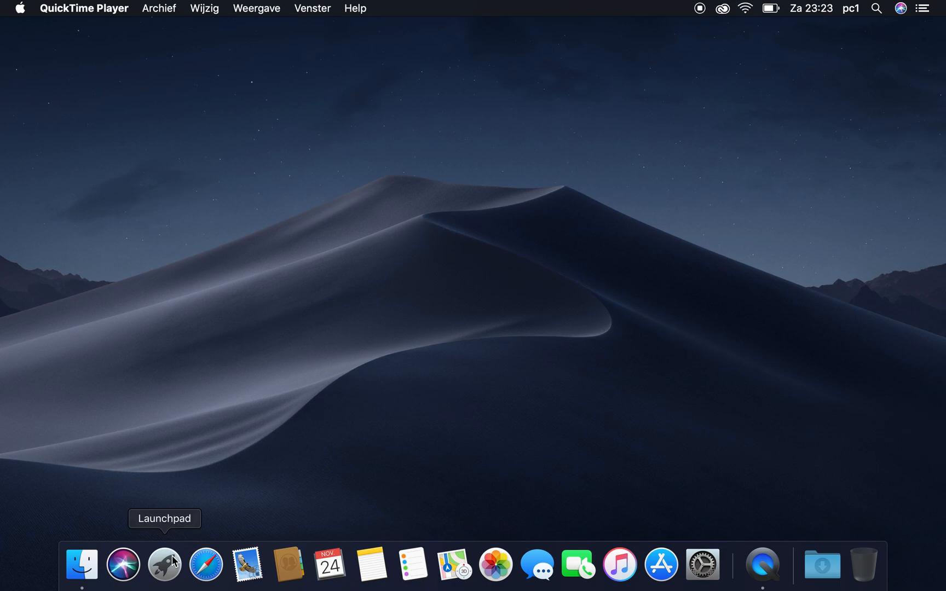
Launch Spotify from the second page of Launchpad
left_click(163, 563)
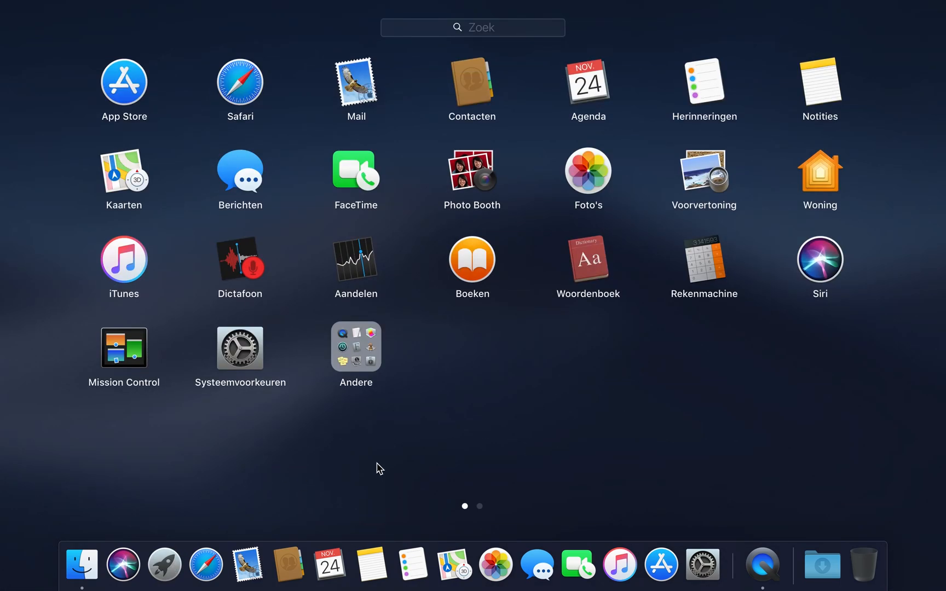
mouse_move(445, 458)
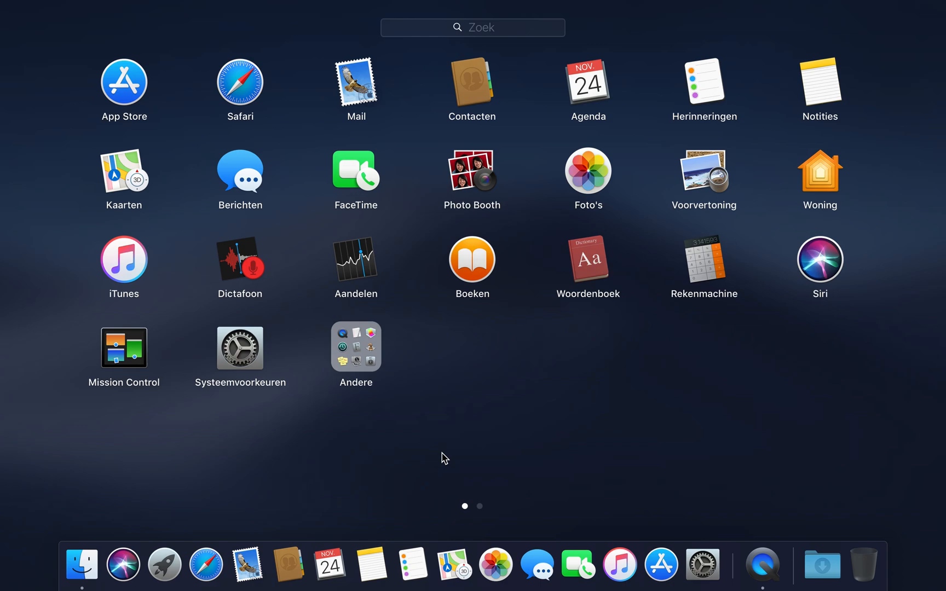
scroll("left", 3)
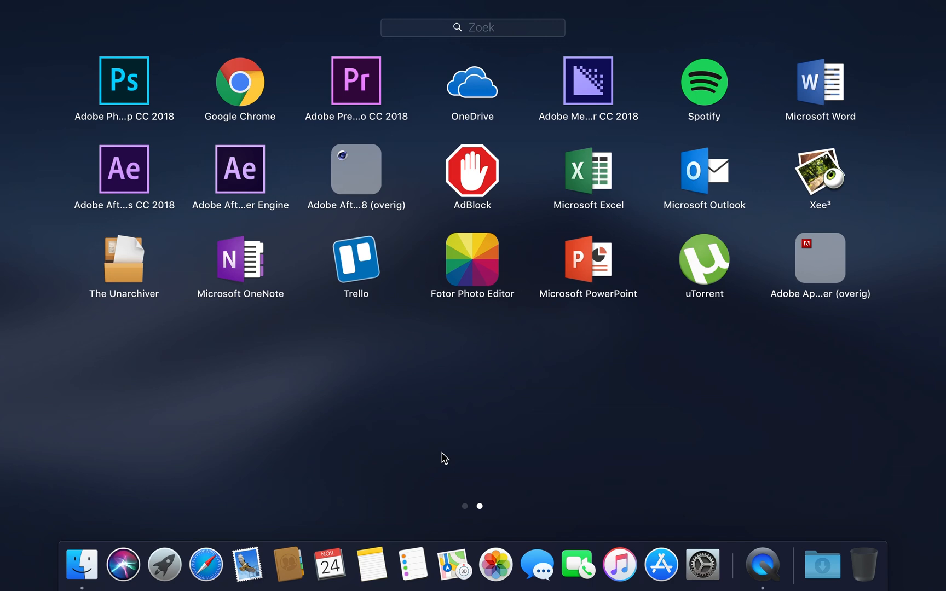
mouse_move(703, 155)
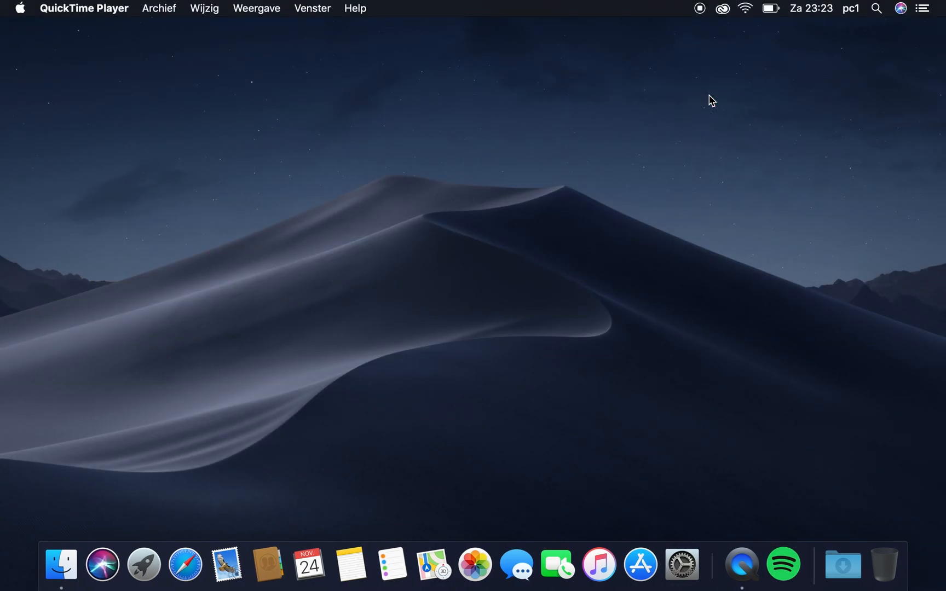
left_click(783, 564)
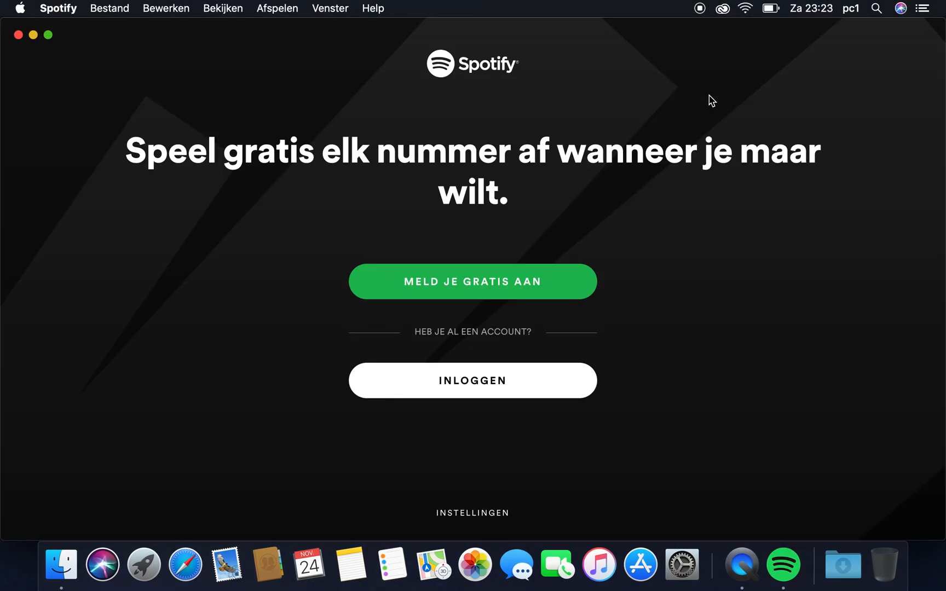
mouse_move(417, 136)
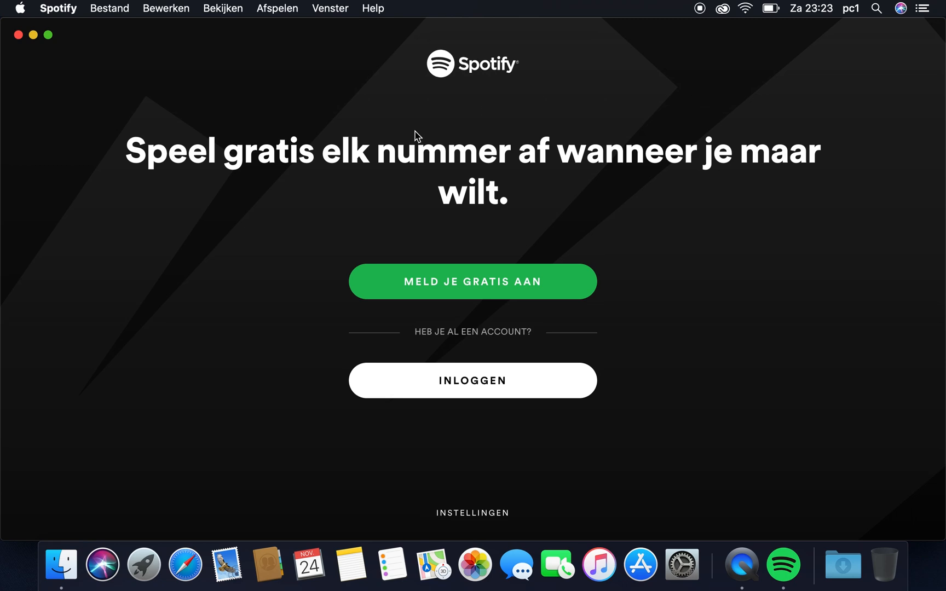
mouse_move(20, 34)
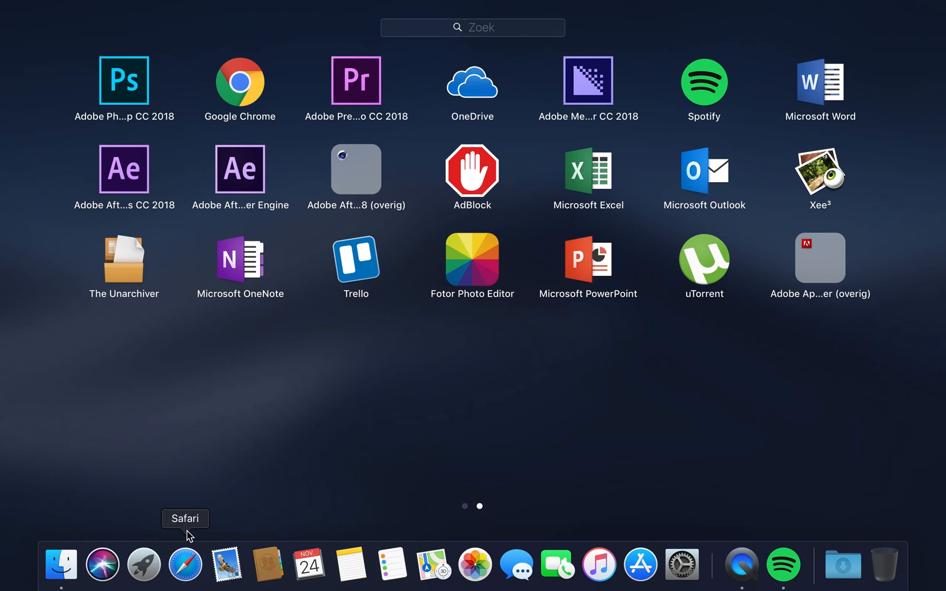
mouse_move(356, 492)
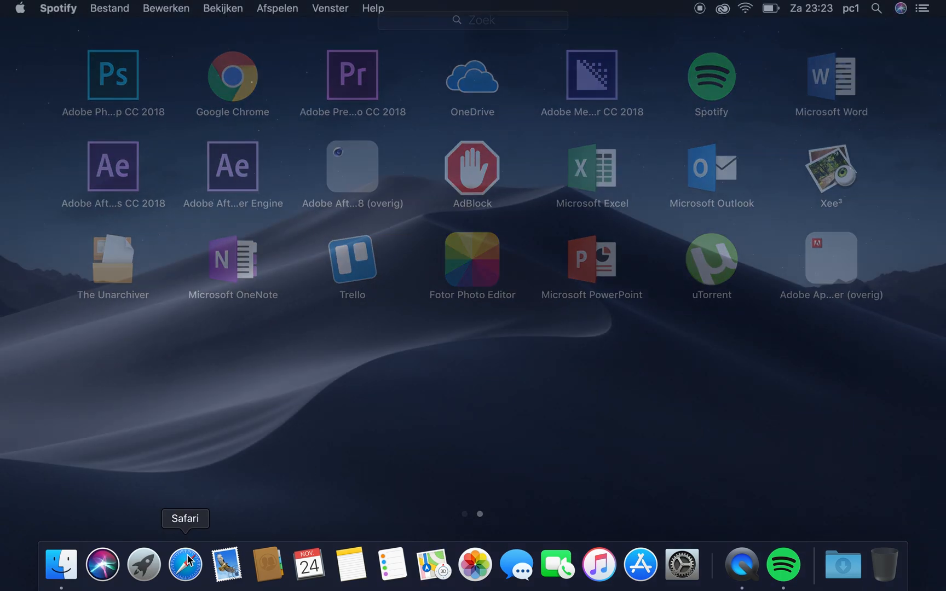
mouse_move(681, 564)
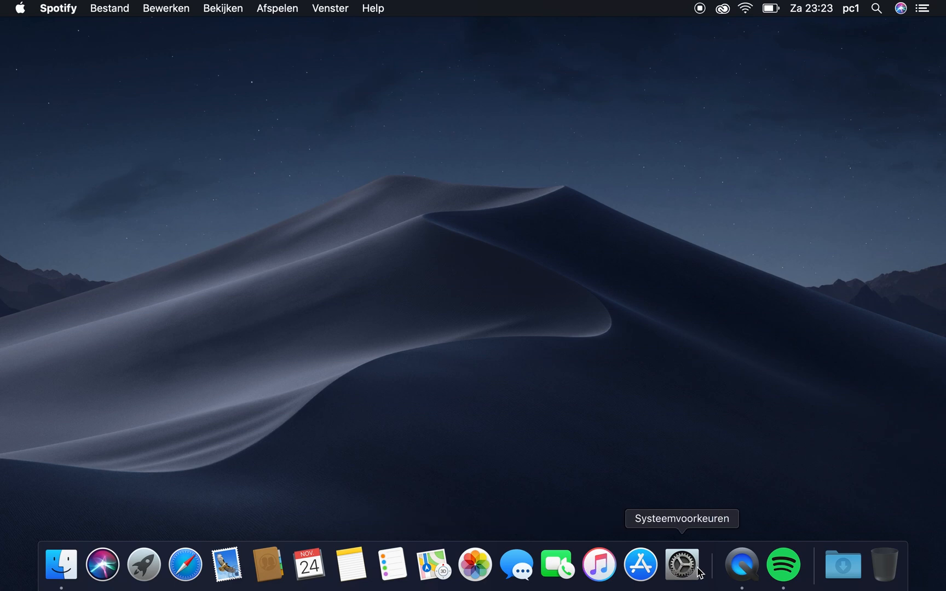
Launch Systeemvoorkeuren from the Dock and go to Gebruikers en groepen
left_click(682, 565)
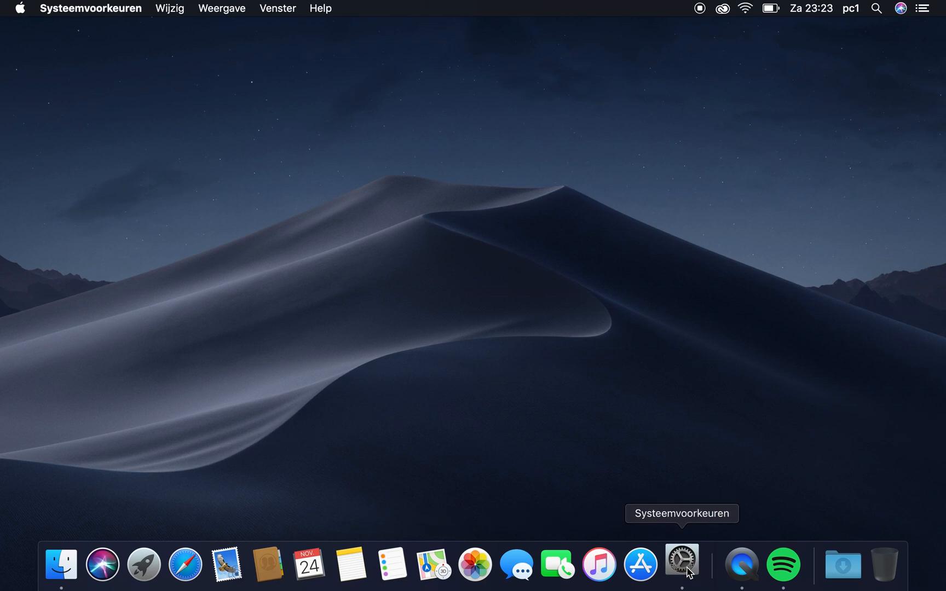
left_click(681, 564)
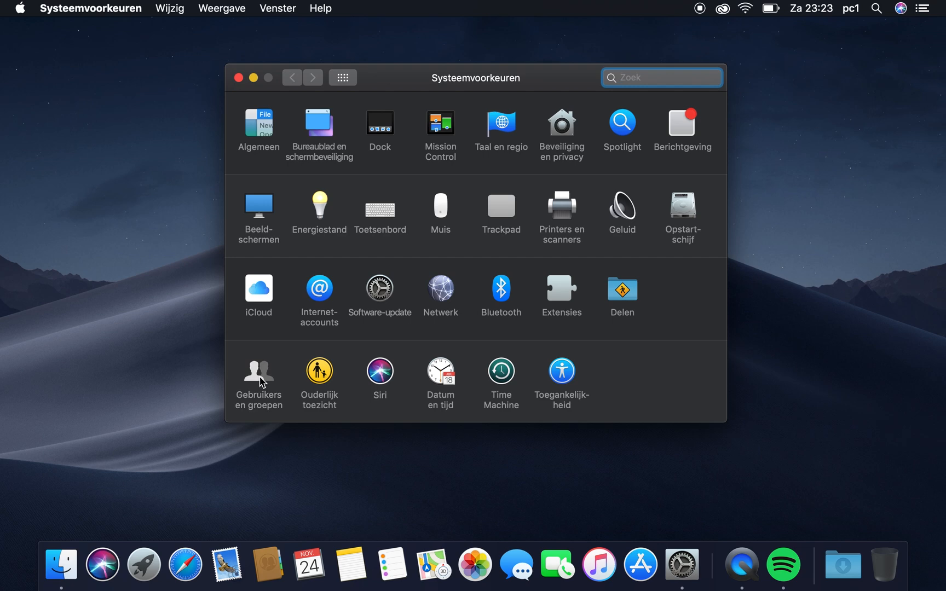
left_click(259, 374)
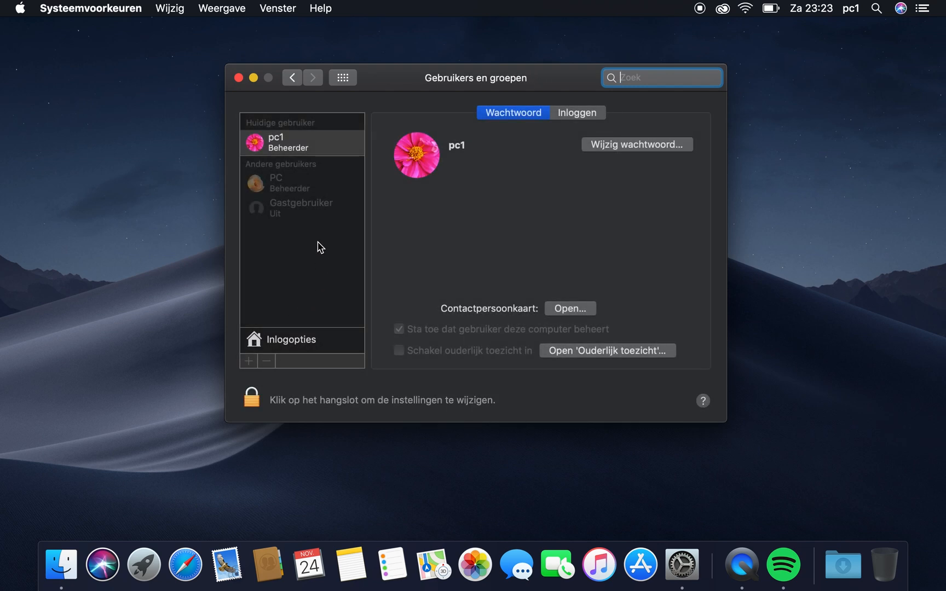
mouse_move(498, 302)
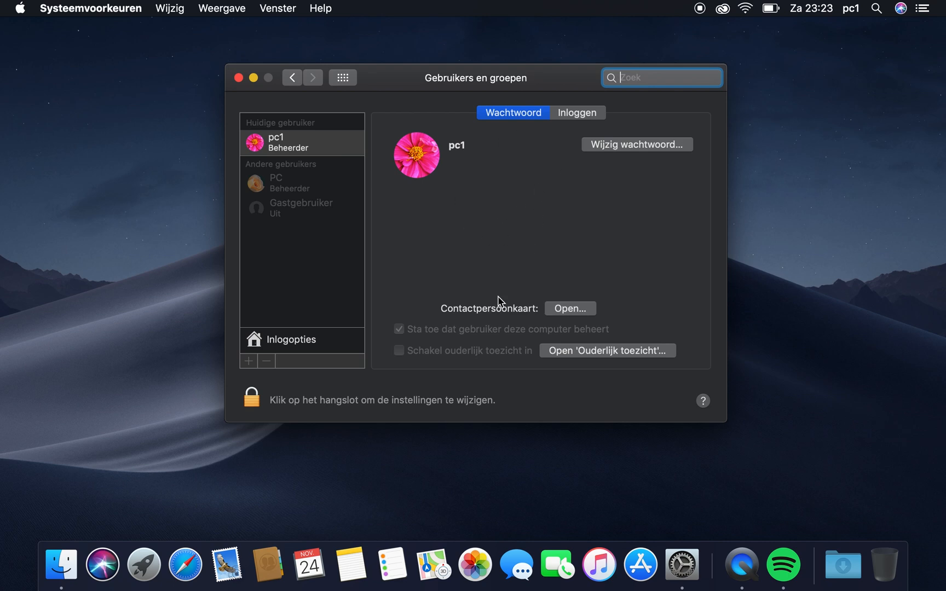
mouse_move(253, 403)
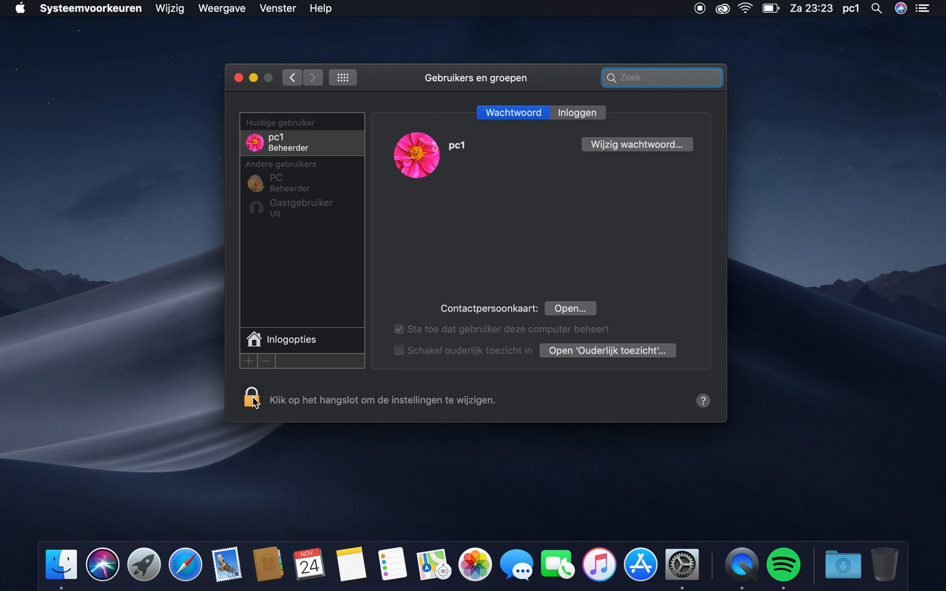
Unlock Gebruikers en groepen with the admin password and select the PC account
left_click(252, 400)
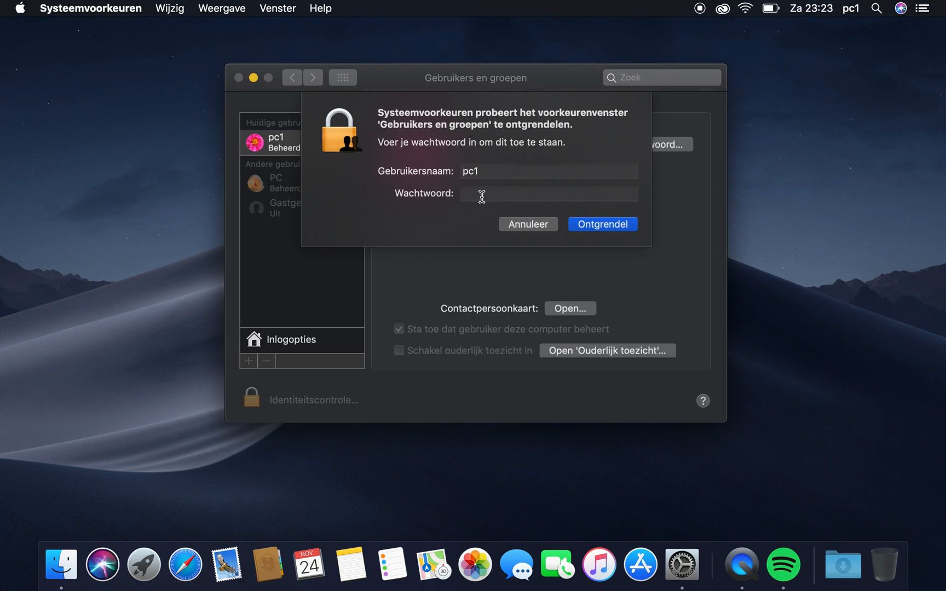
mouse_move(569, 210)
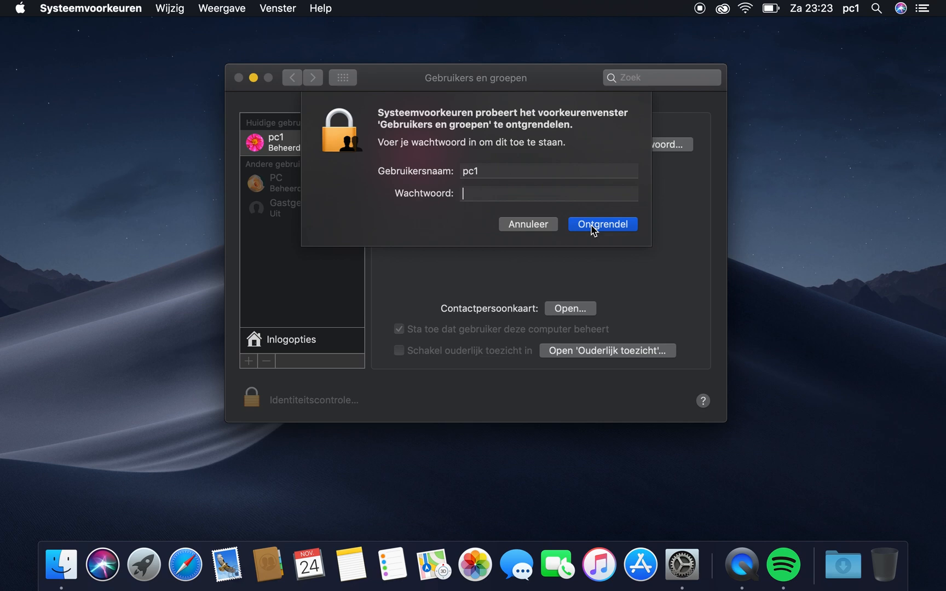
left_click(601, 224)
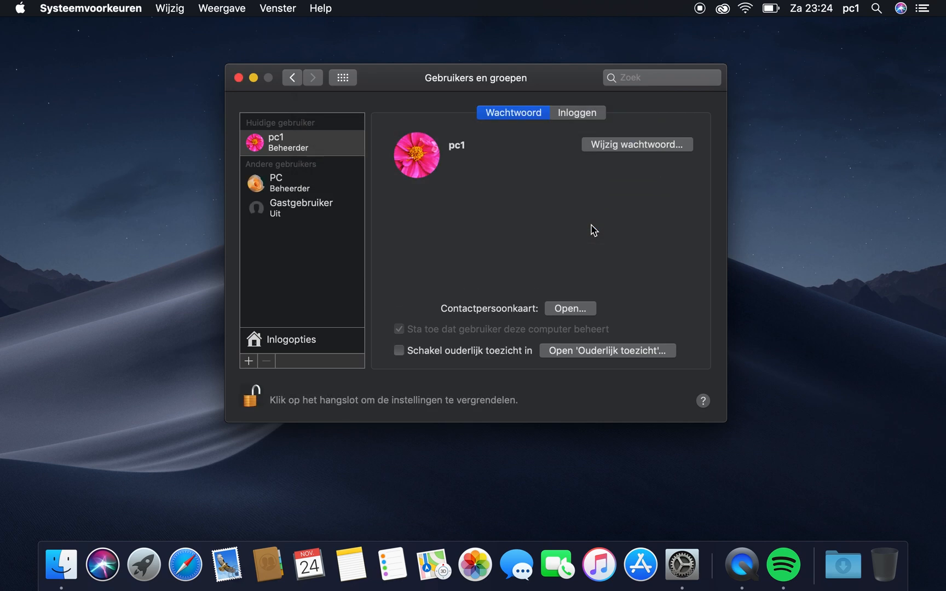
left_click(296, 183)
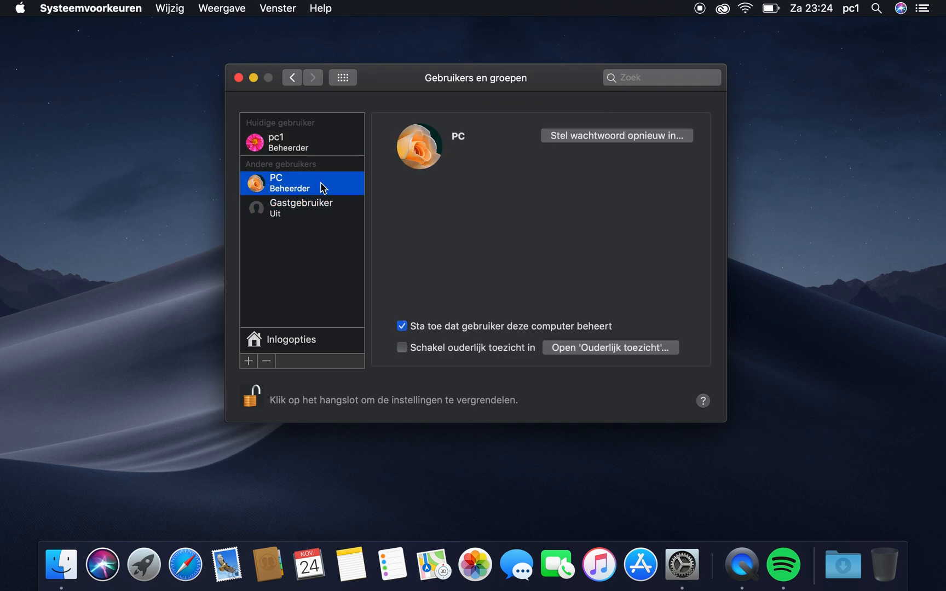
mouse_move(314, 180)
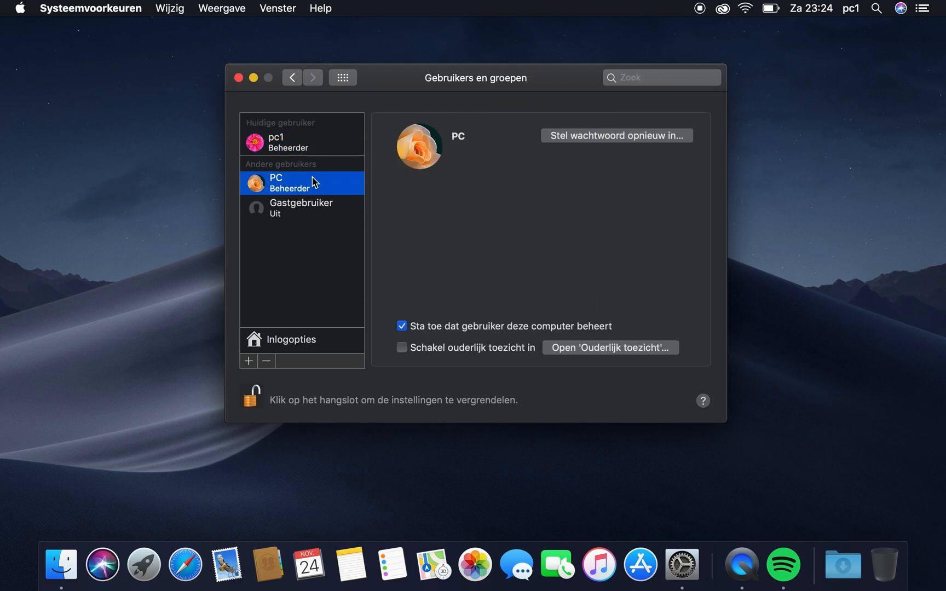
mouse_move(314, 144)
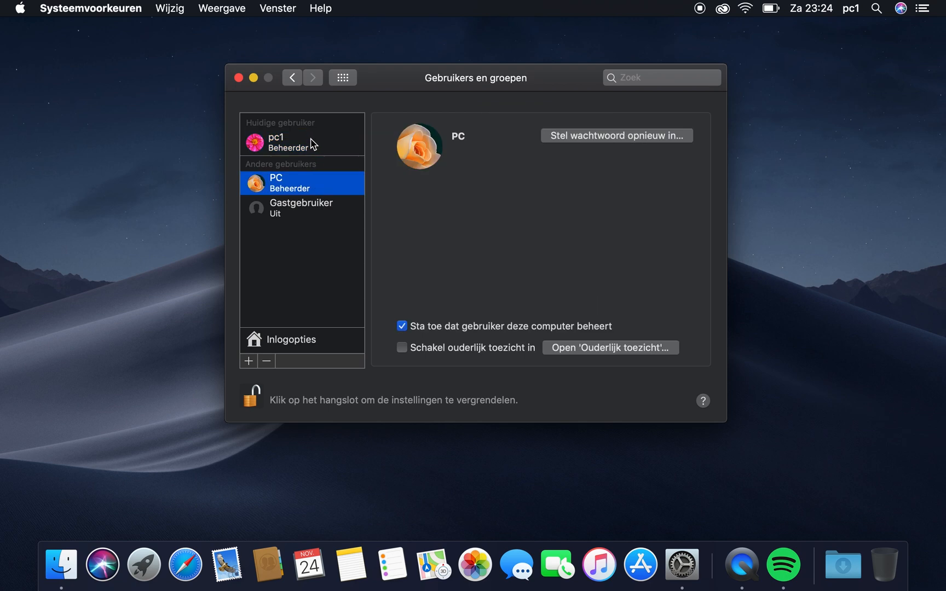
left_click(275, 141)
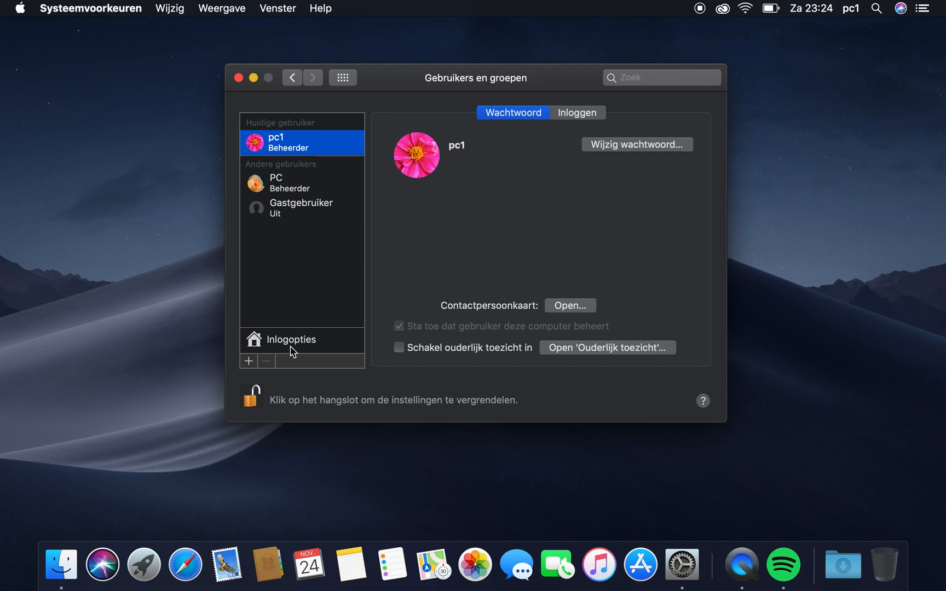
left_click(300, 181)
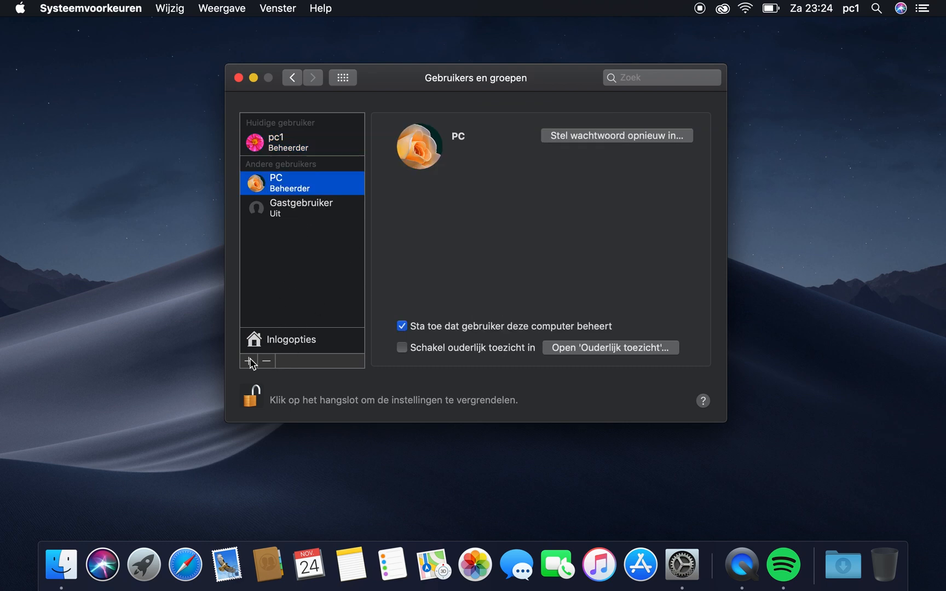
Create a new Standaard account named 'pc 2' without a password, accepting the warning
left_click(248, 362)
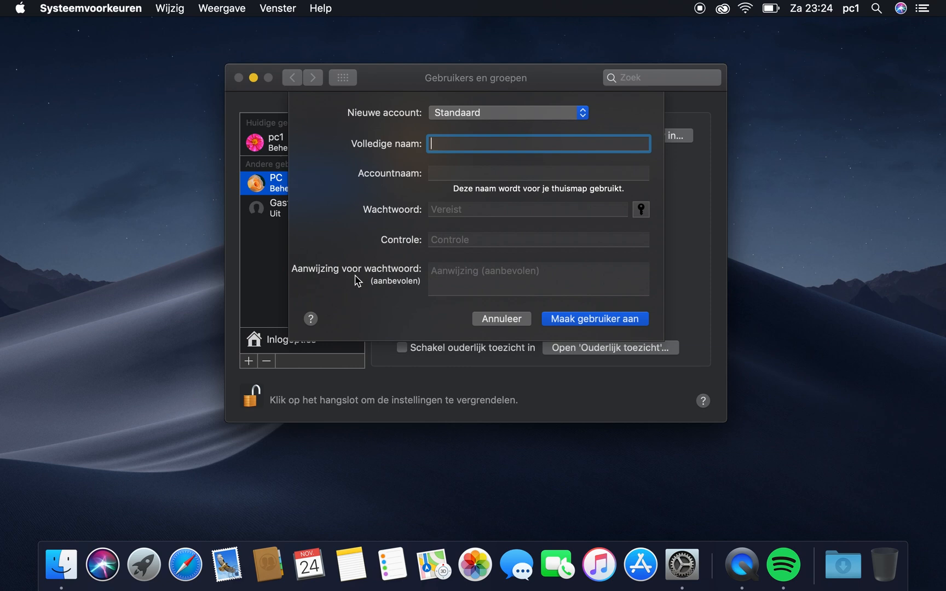
mouse_move(386, 174)
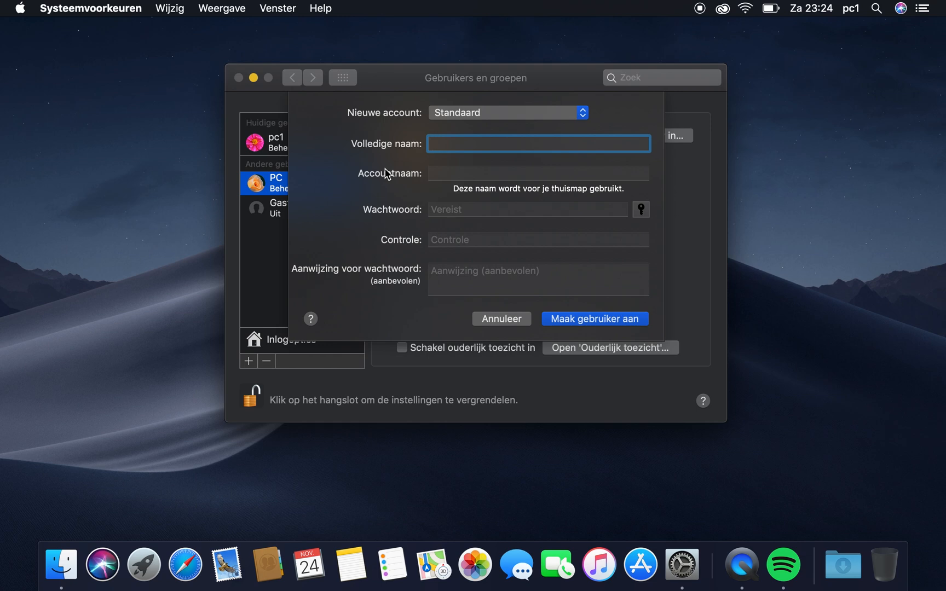
type("pc 2")
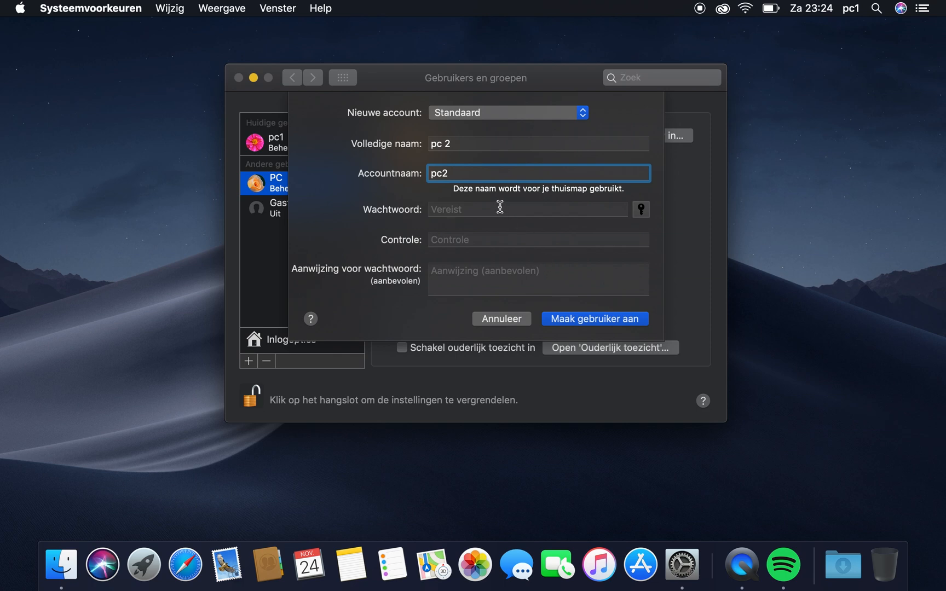
mouse_move(536, 293)
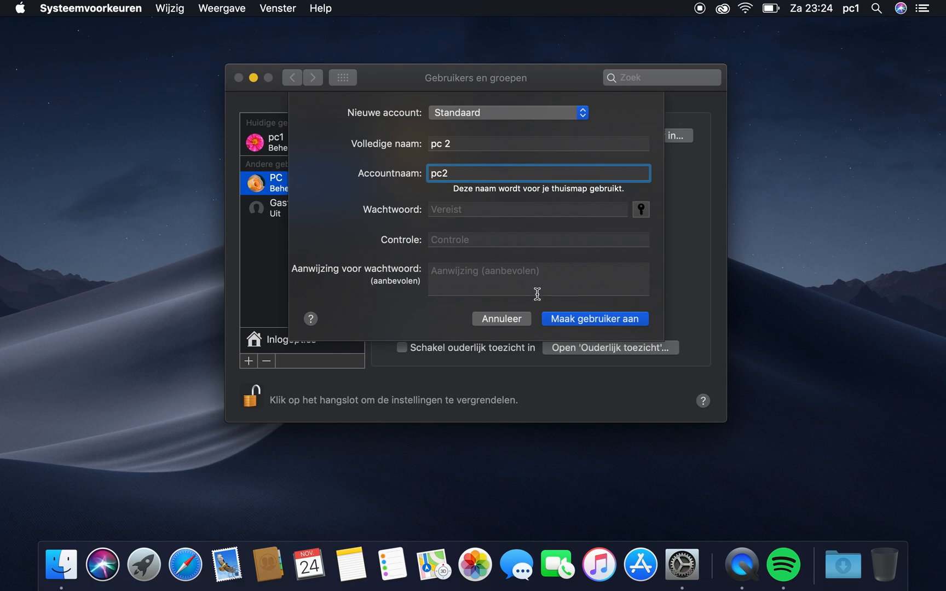
left_click(593, 319)
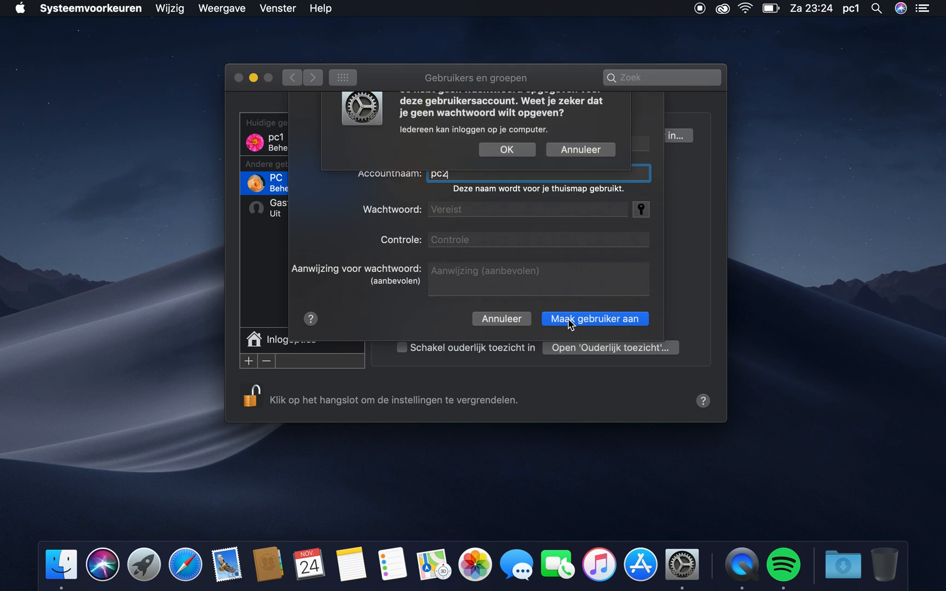
left_click(593, 318)
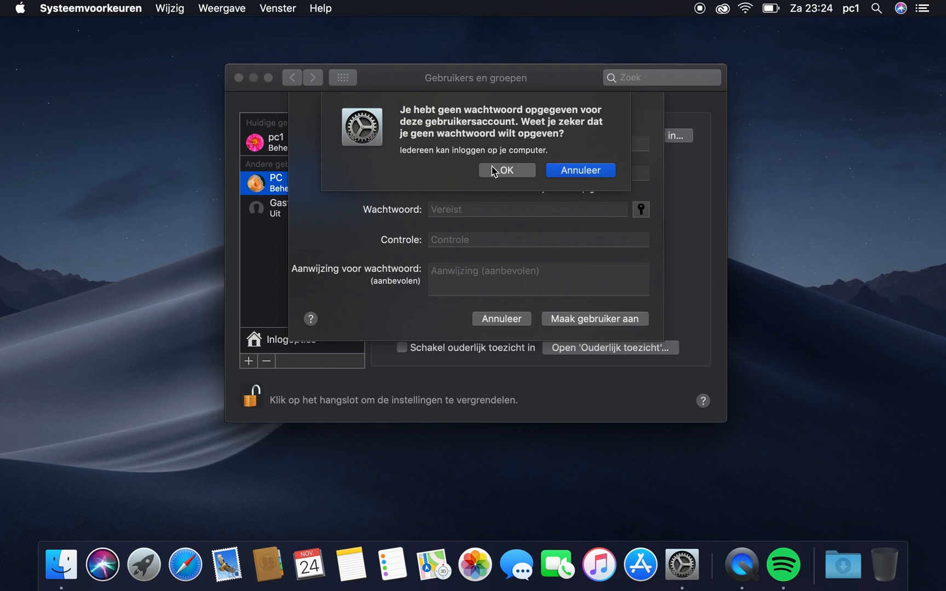
left_click(506, 170)
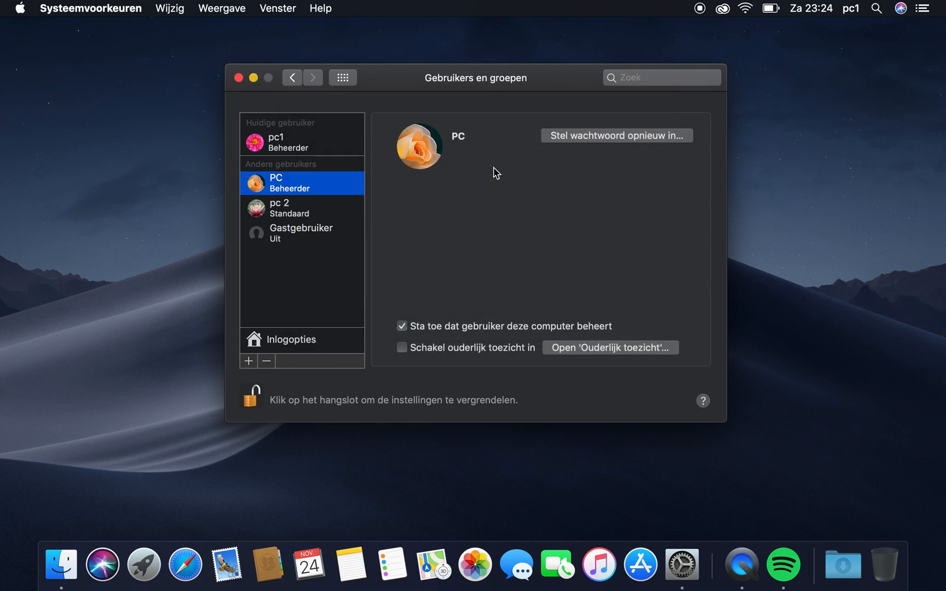
Browse the pc 2, pc1 and PC account settings, ending on pc 2
left_click(288, 208)
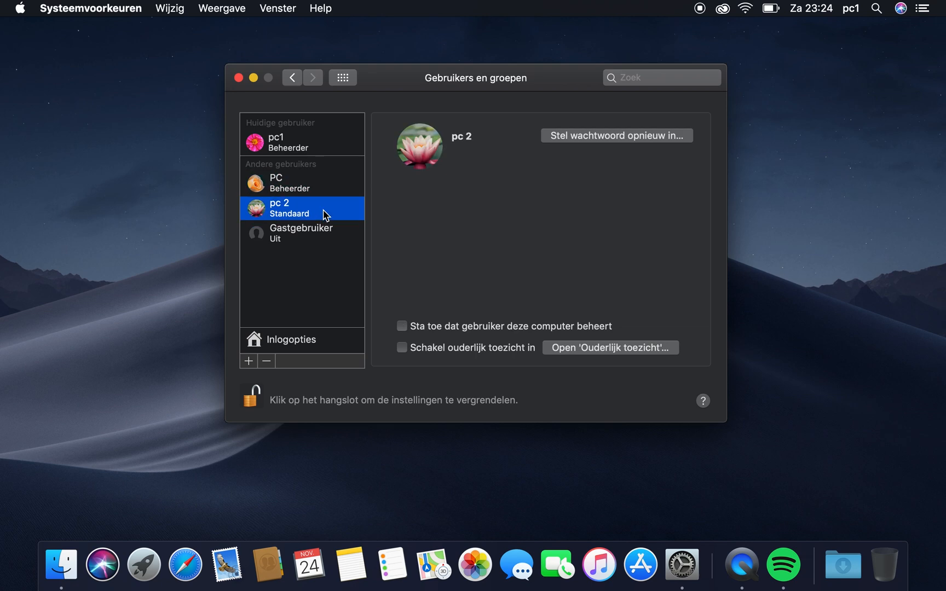
mouse_move(272, 362)
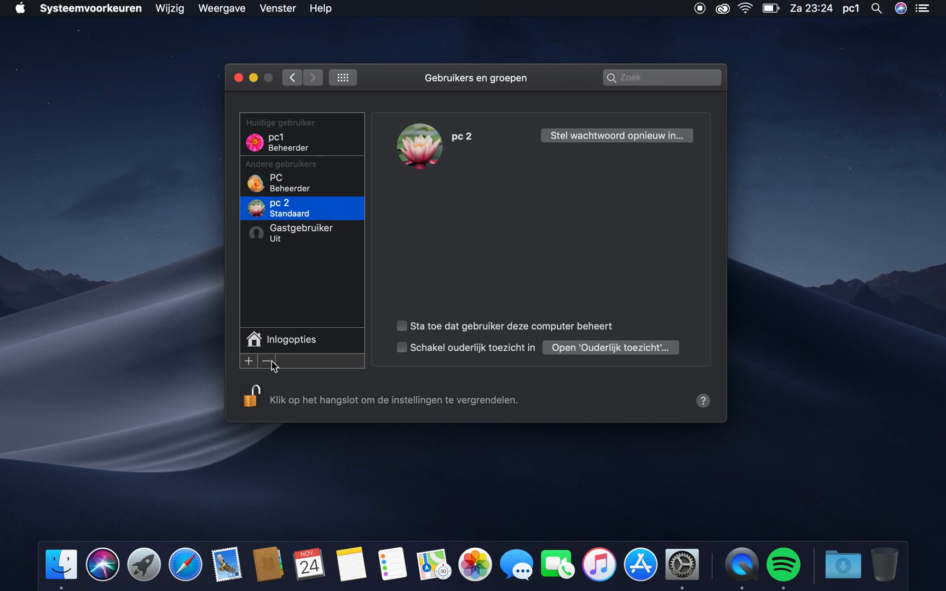
mouse_move(276, 274)
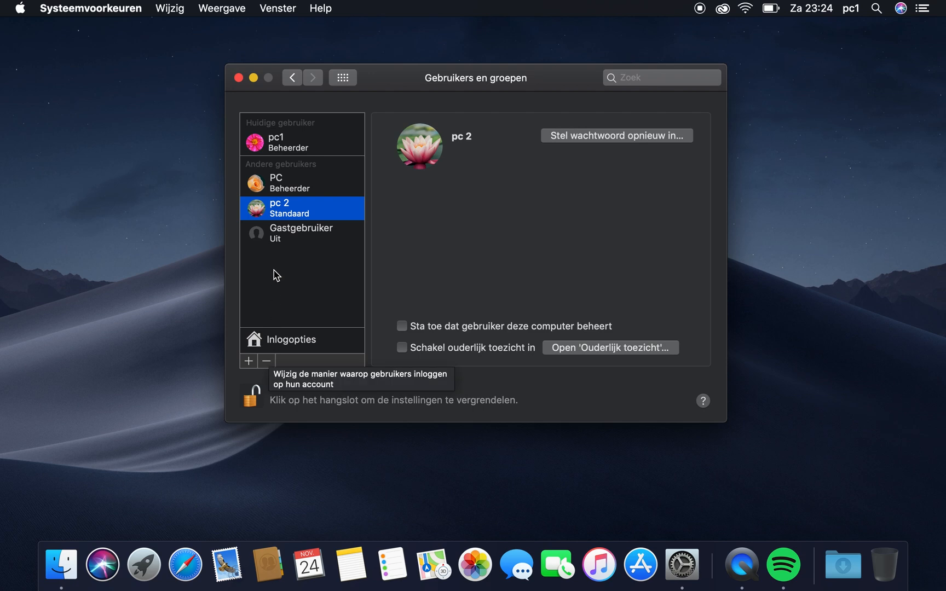
left_click(276, 142)
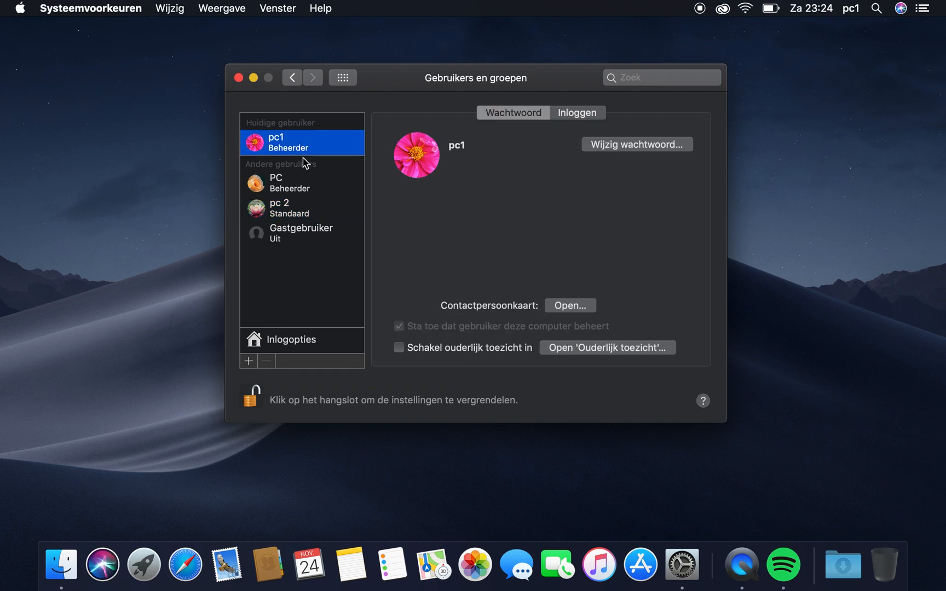
mouse_move(297, 208)
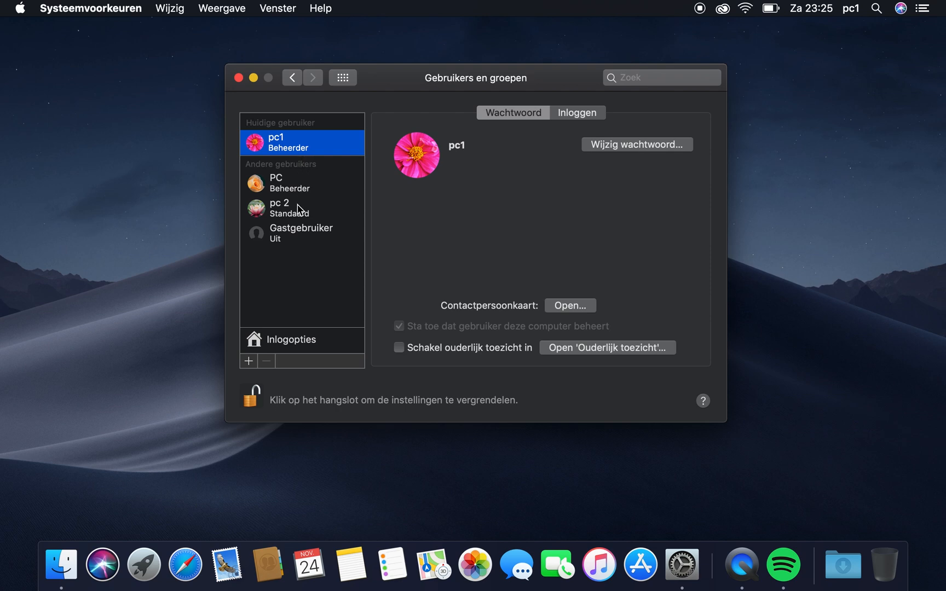
left_click(287, 208)
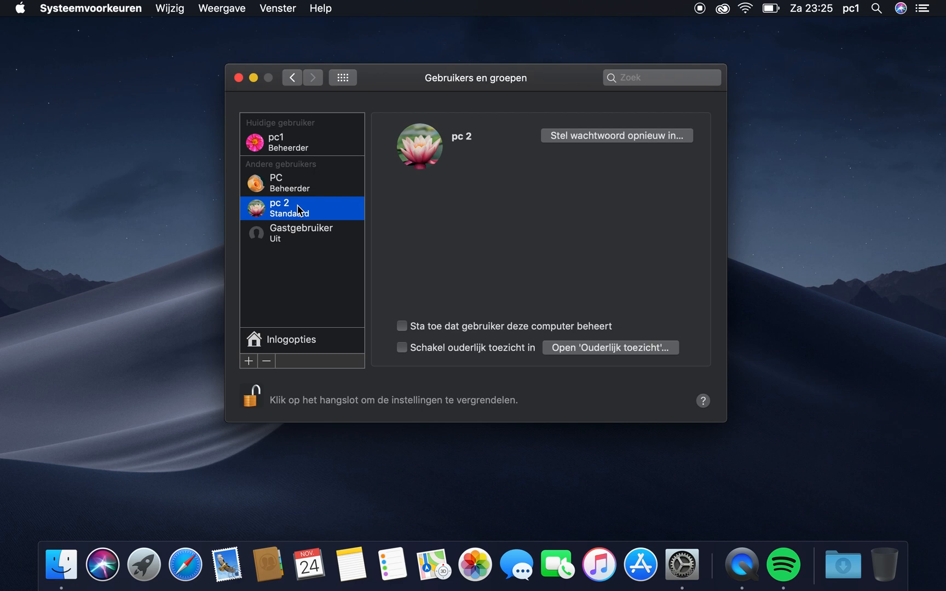
left_click(275, 181)
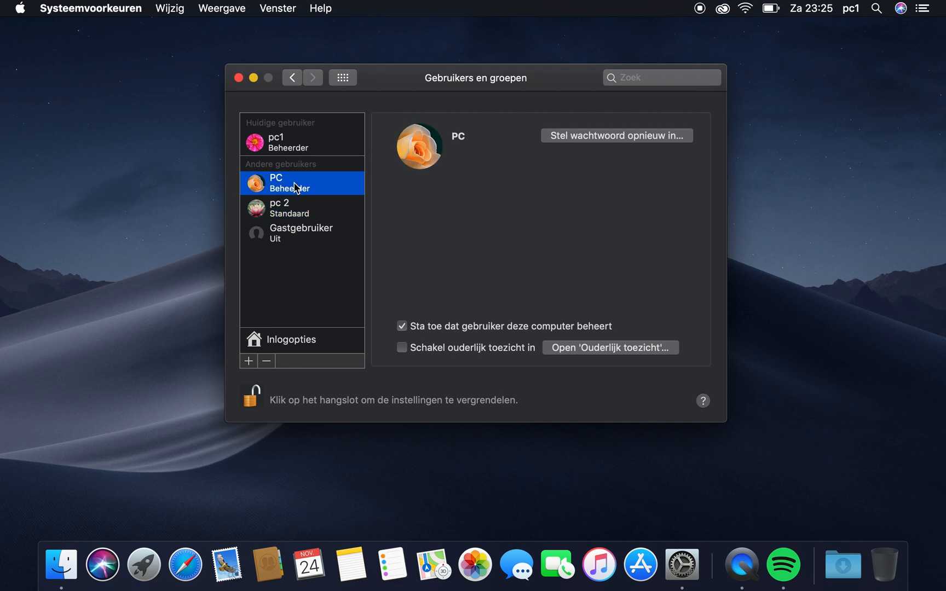
mouse_move(299, 152)
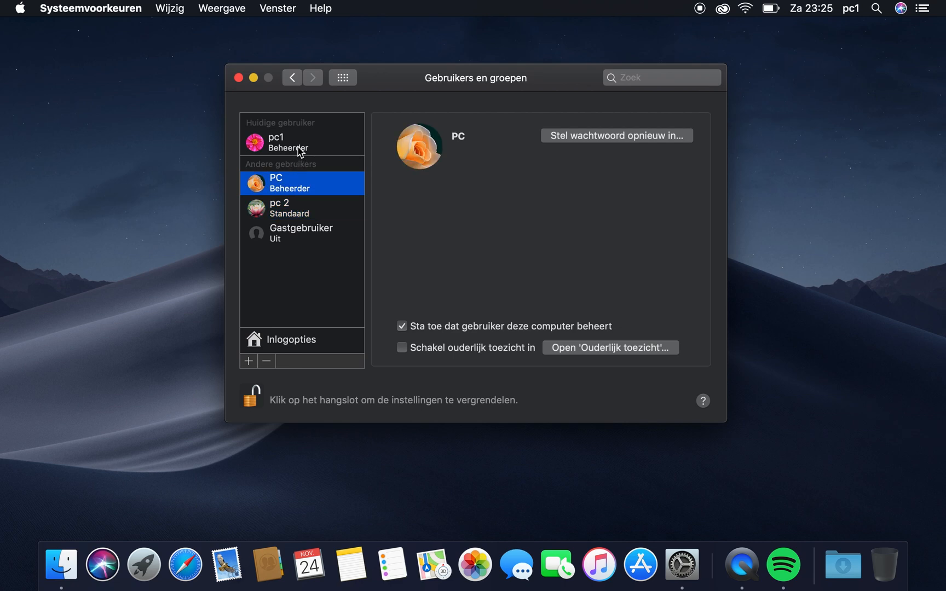
left_click(285, 208)
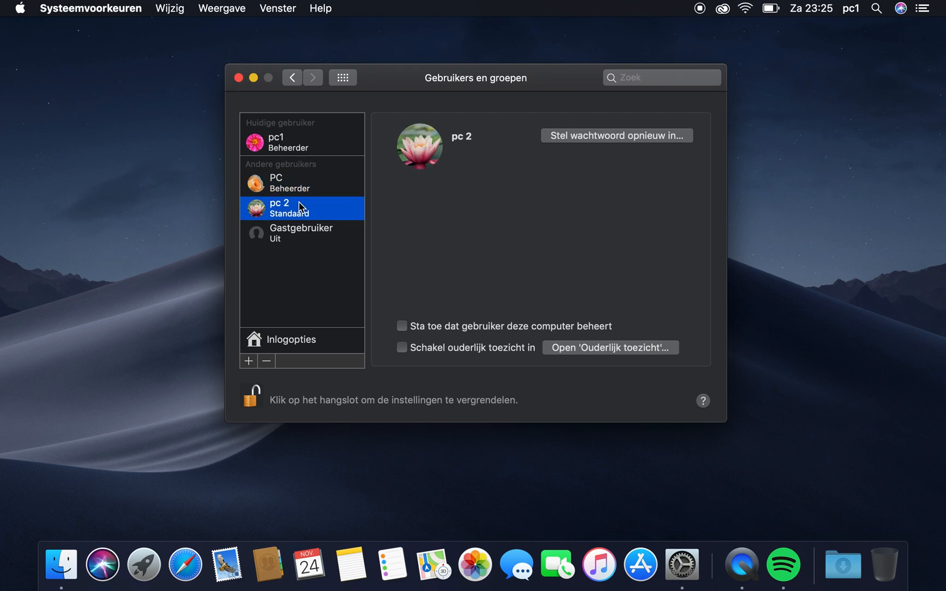
Start removing pc 2 and choose 'Verwijder de thuismap' in the confirmation
left_click(264, 361)
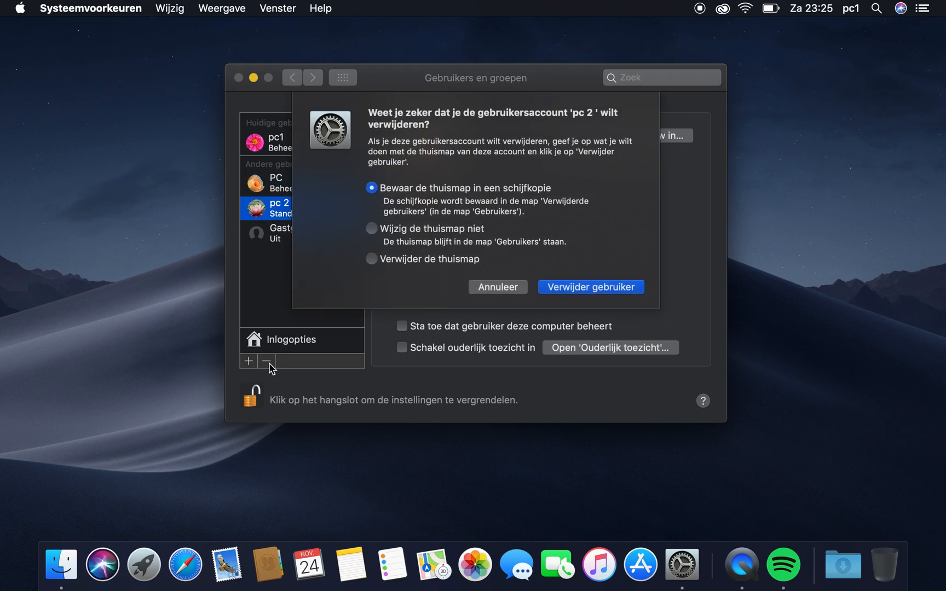
mouse_move(474, 213)
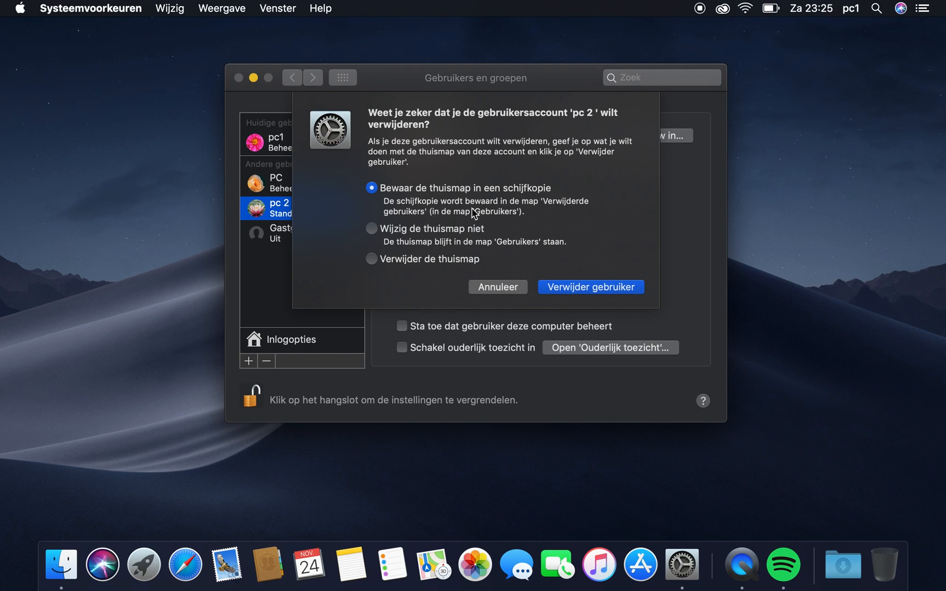
mouse_move(411, 268)
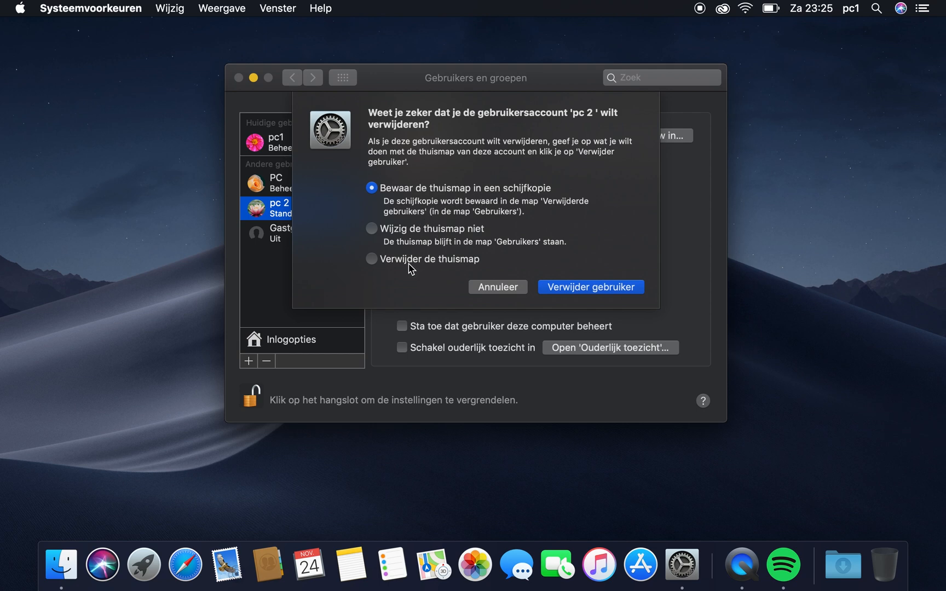
mouse_move(418, 248)
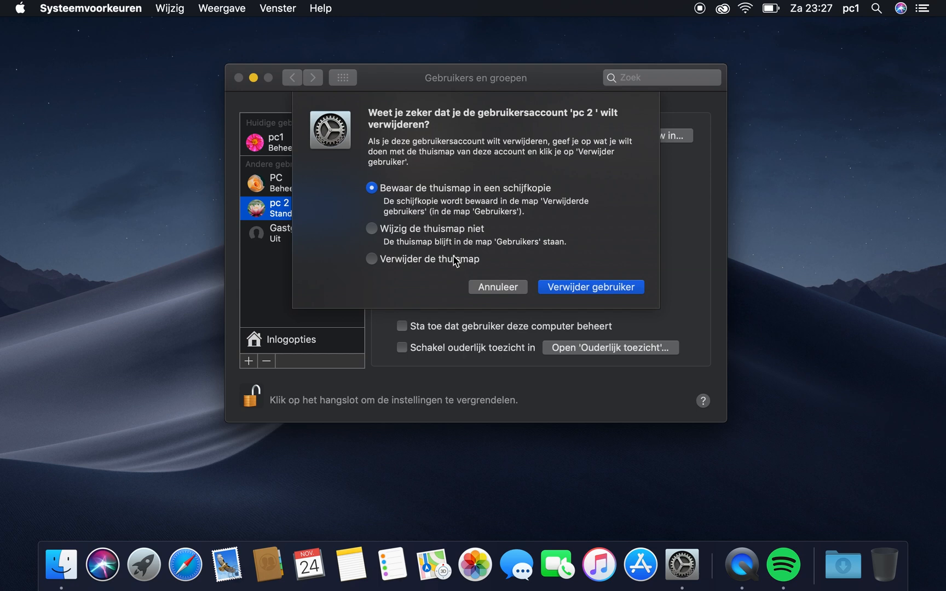
left_click(371, 258)
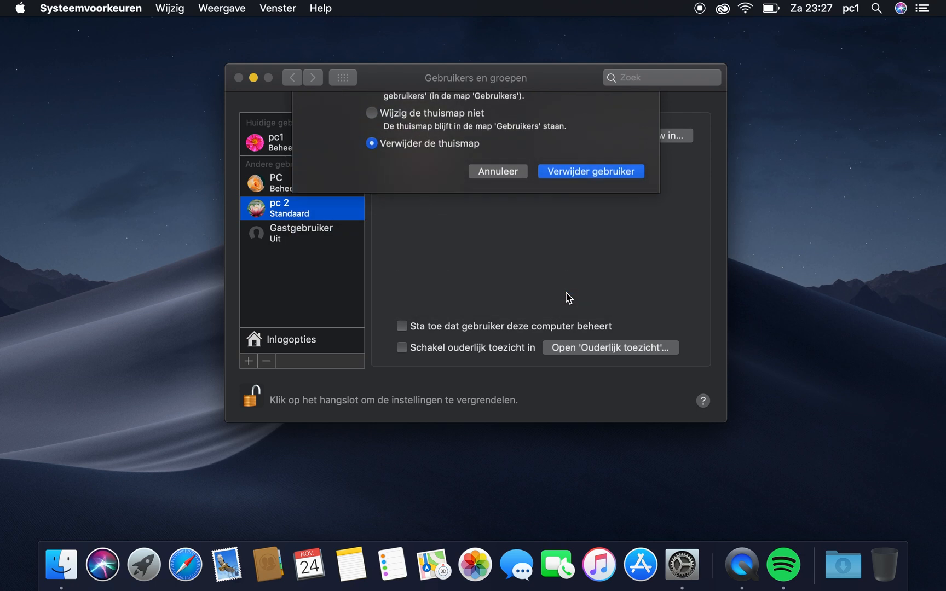
Confirm 'Verwijder gebruiker' so pc 2 and its home folder are deleted
left_click(589, 170)
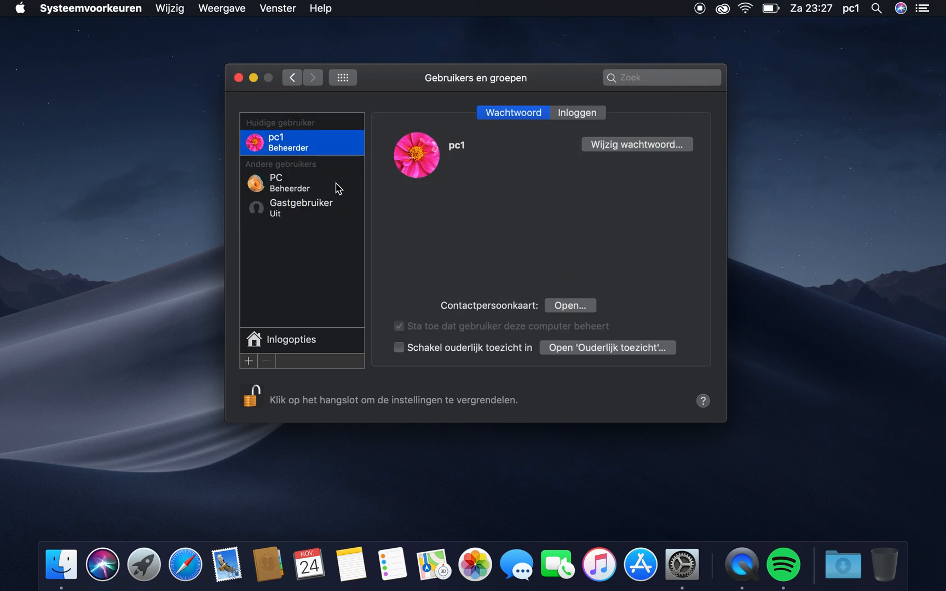
mouse_move(296, 192)
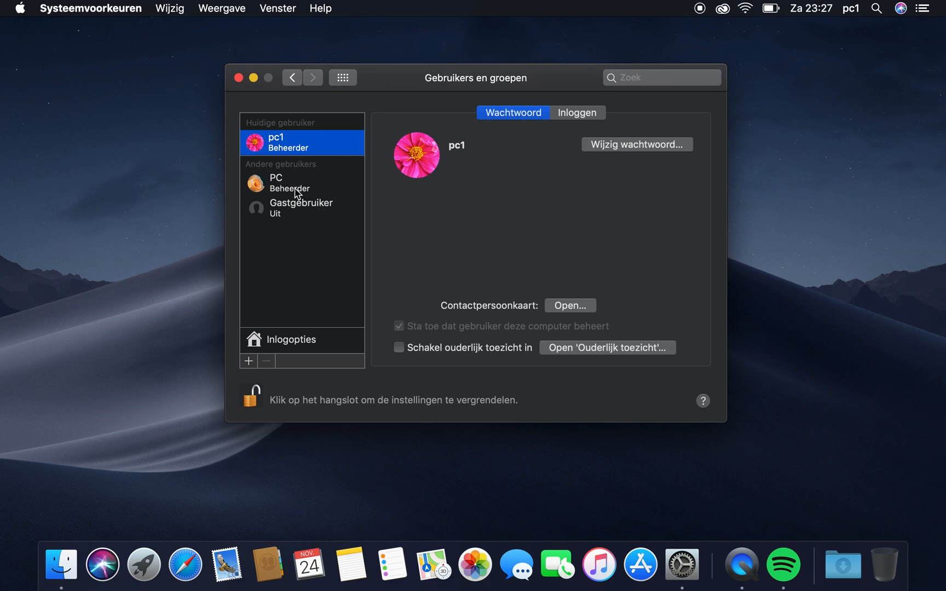
mouse_move(294, 207)
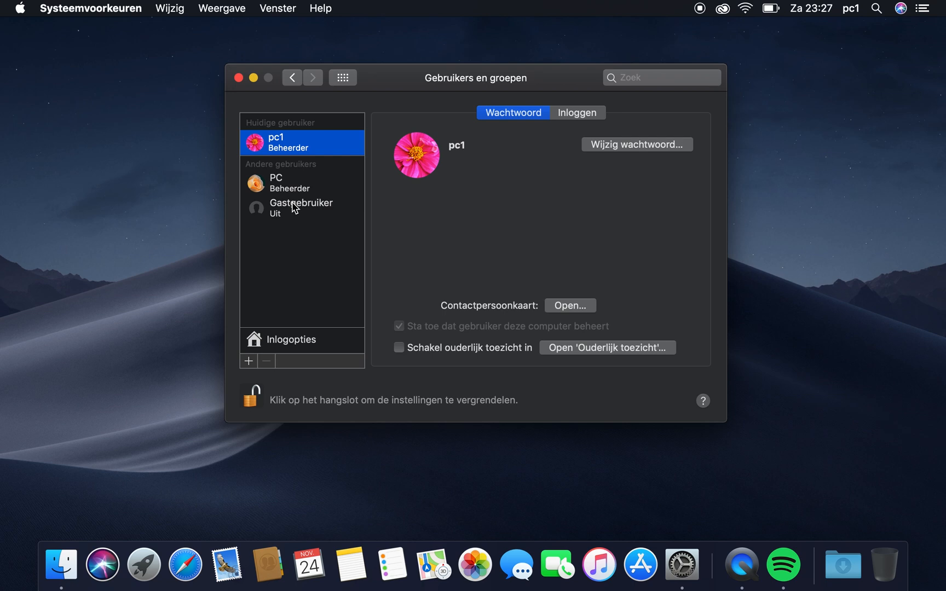